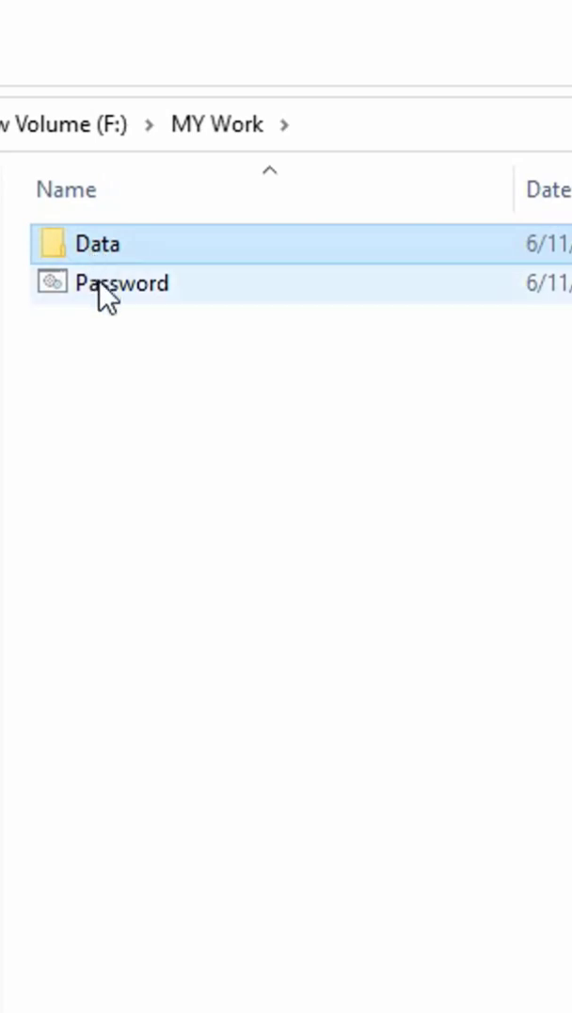
Run the Password script and confirm with y to lock and hide the Data folder
double_click(125, 283)
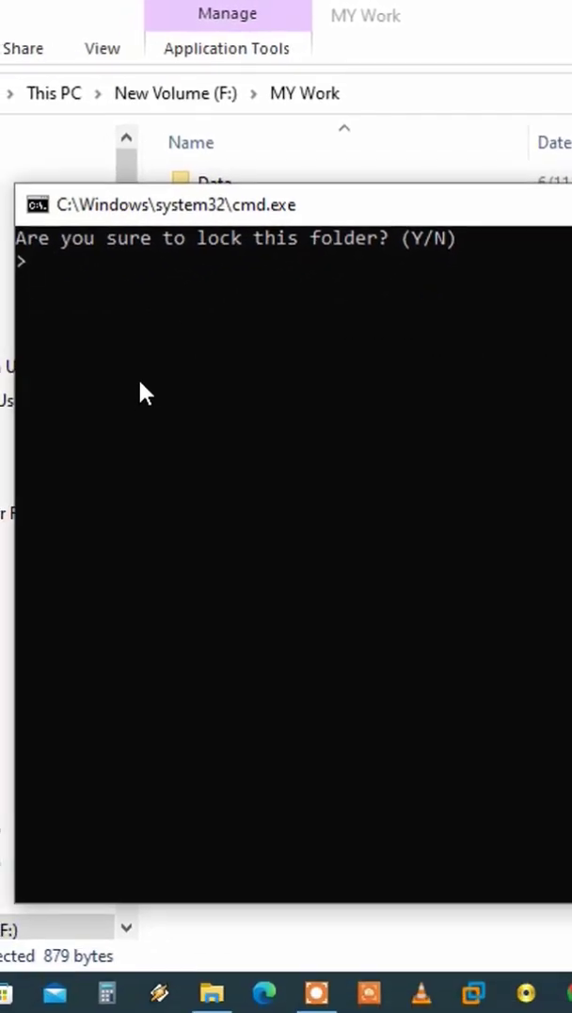
type("y")
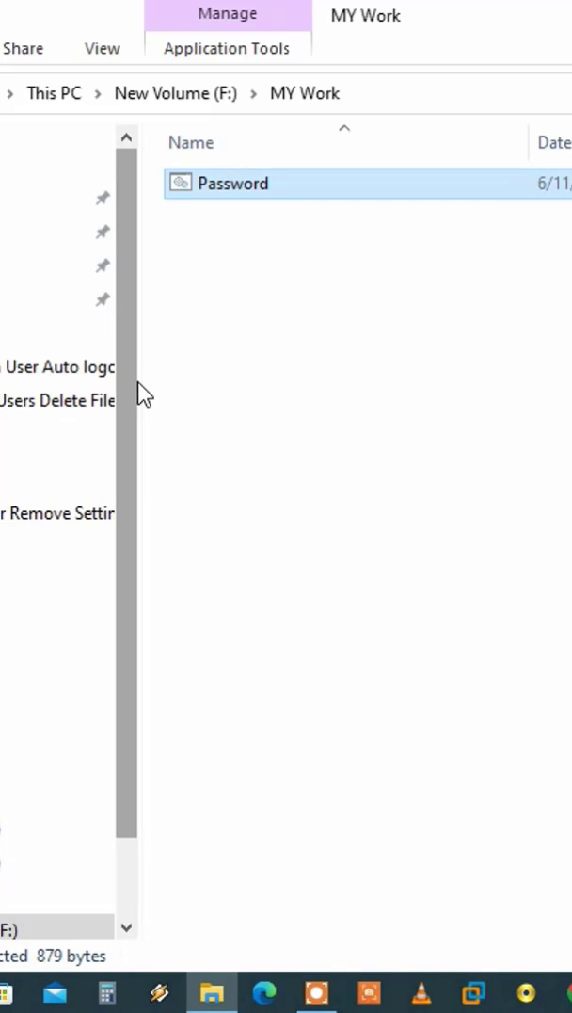
mouse_move(135, 203)
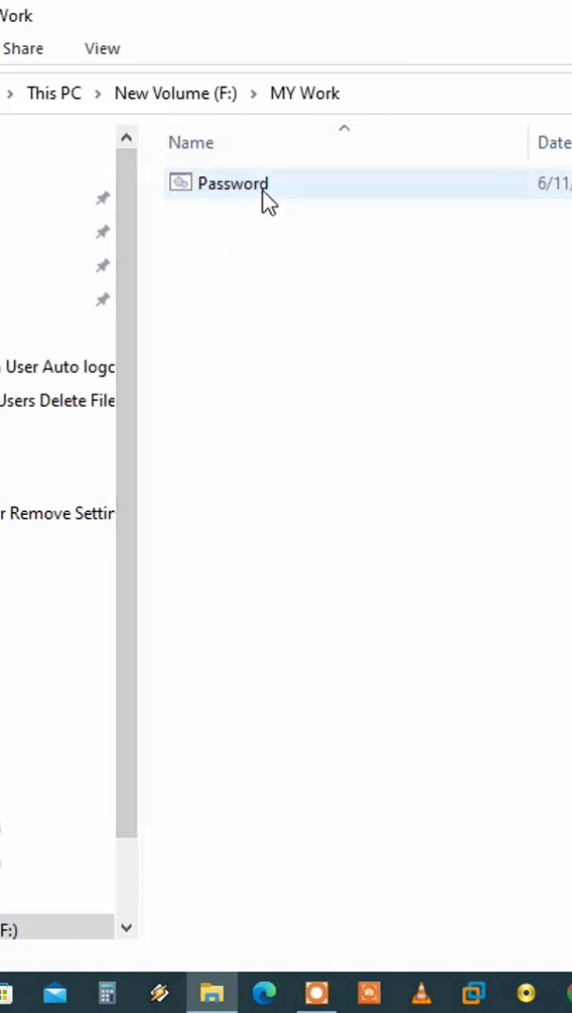
Run the Password script, enter the password to restore the Data folder, and enter it
double_click(234, 185)
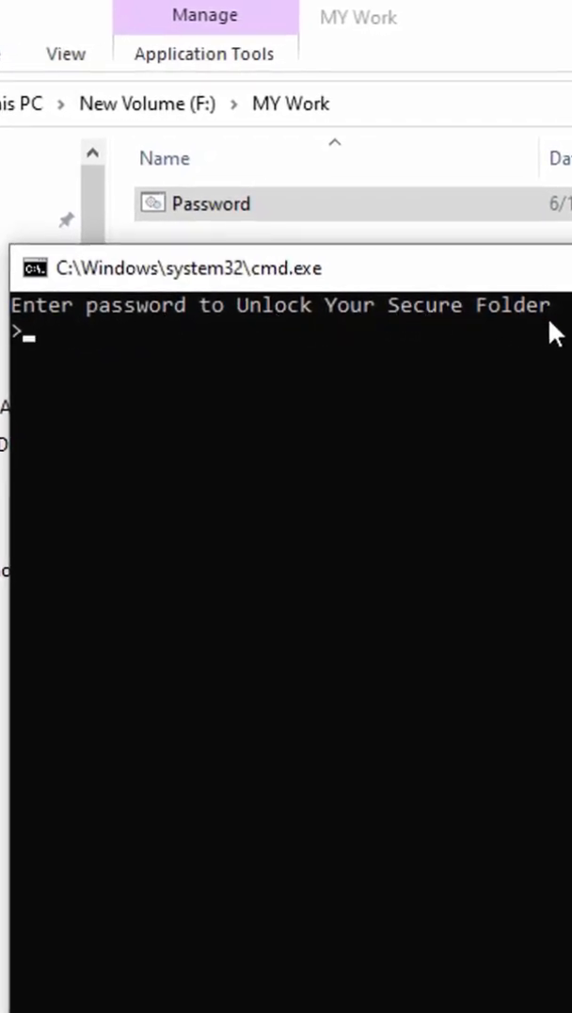
type("***")
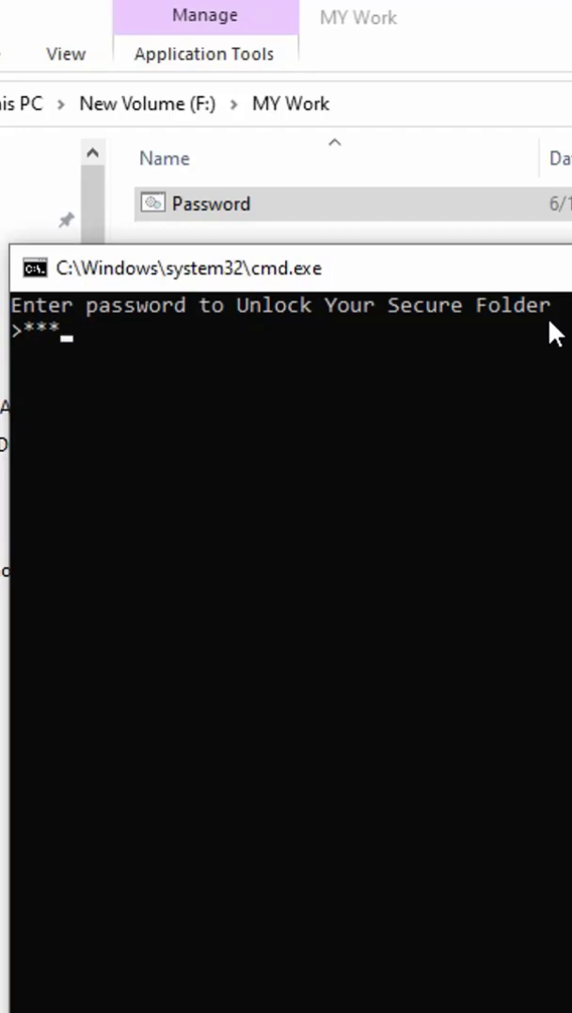
key("enter")
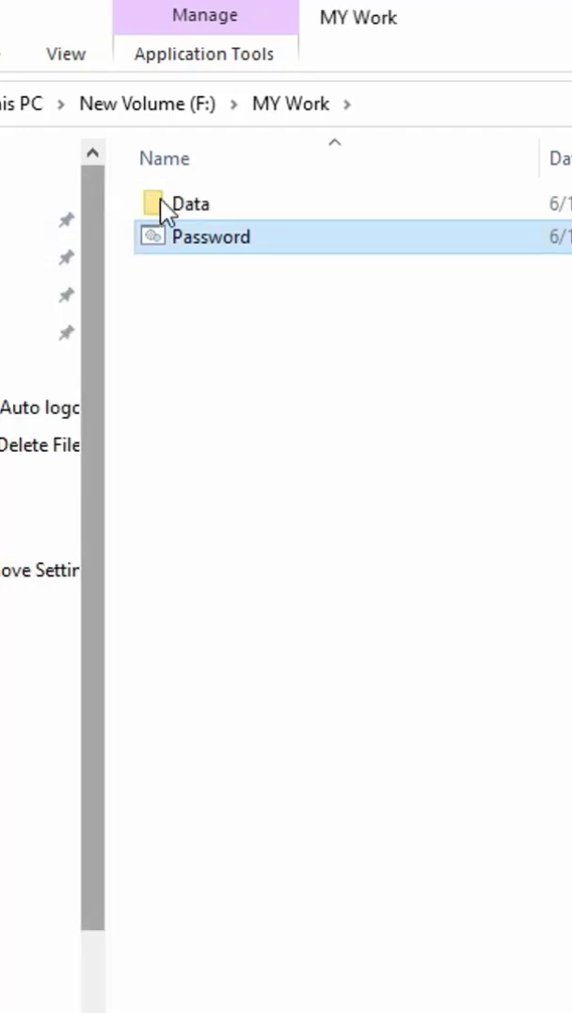
double_click(192, 203)
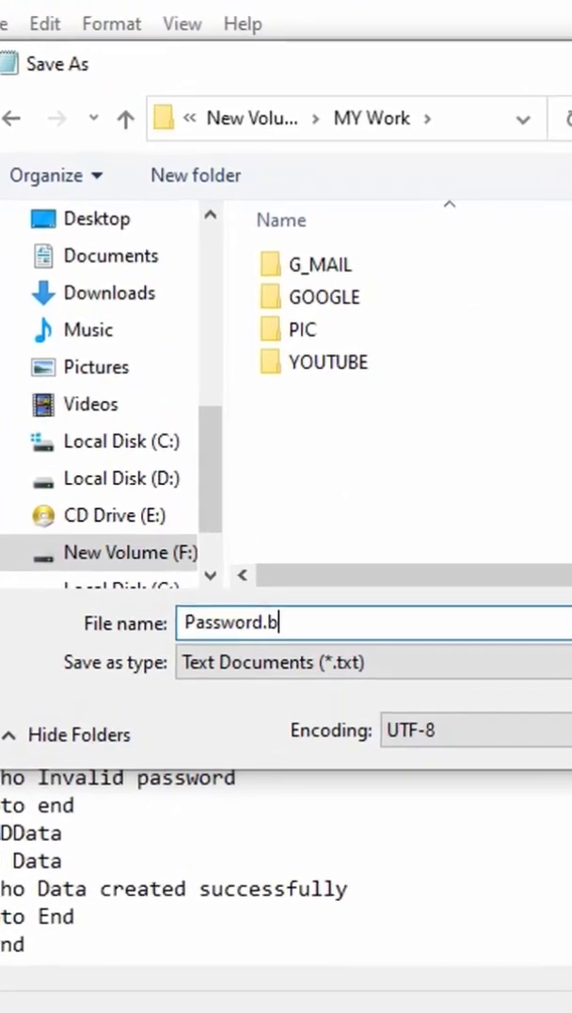
Name the folder-locking script Password.bat in the Save As dialog for MY Work
type("at")
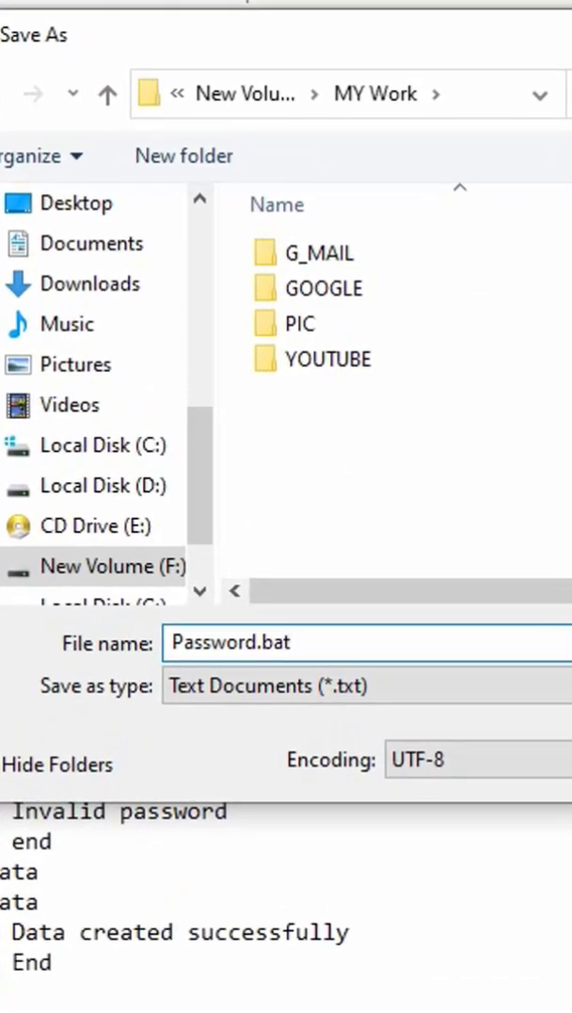